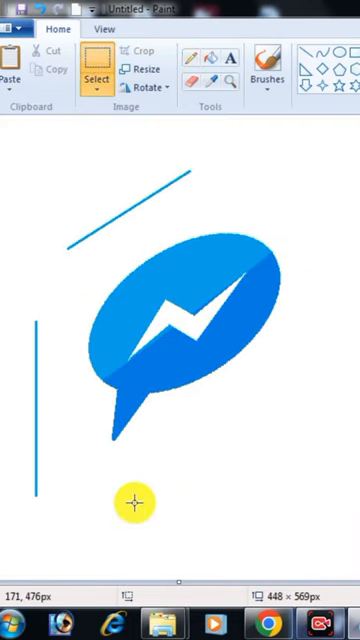
# - Show the selection shape options under Select
pyautogui.click(95, 83)
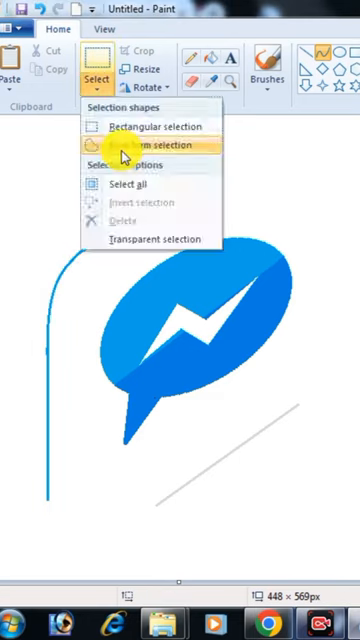
# - Choose Free-form selection, then switch to the Fill tool for colouring the tile
pyautogui.click(150, 145)
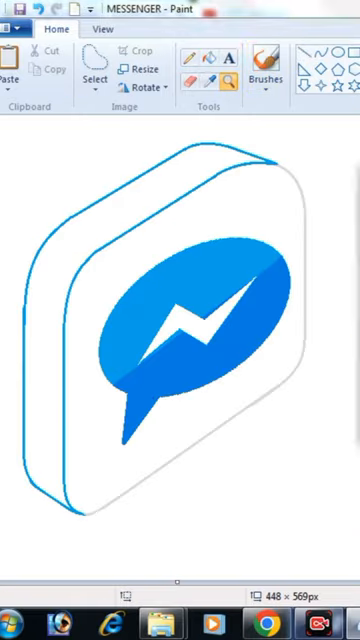
pyautogui.click(35, 426)
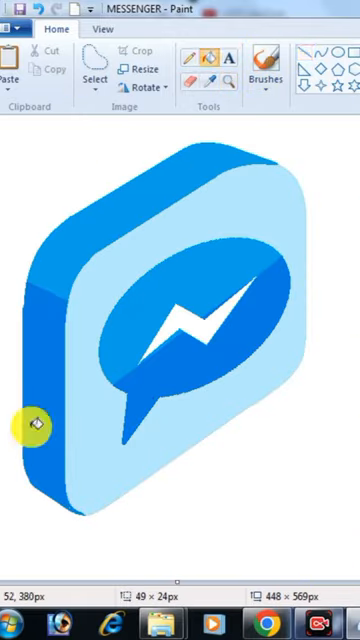